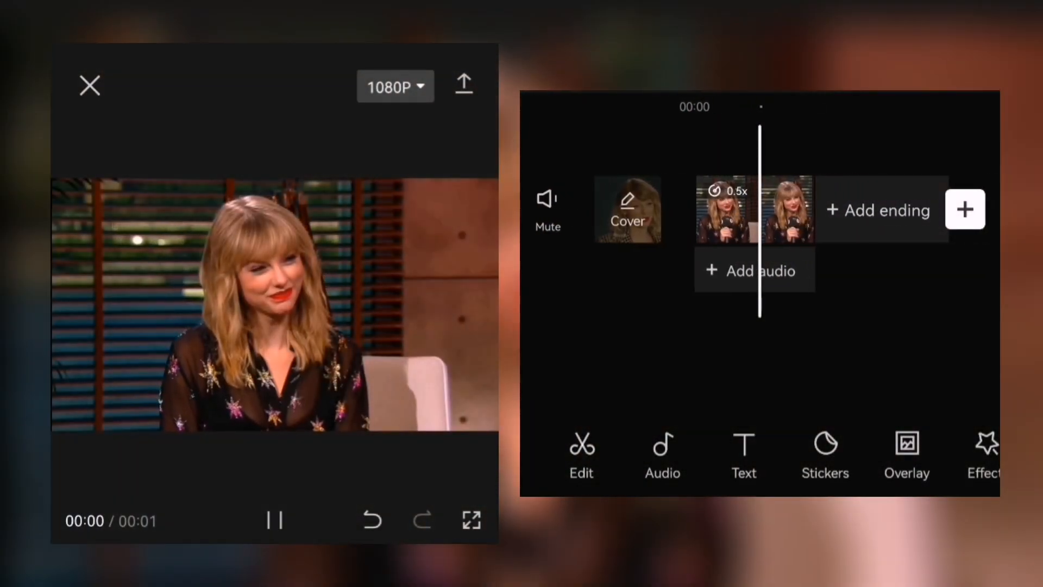
- Duplicate the slowed clip as an overlay and lower its blend opacity to about 56
{"action": "left_click", "coordinate": [462, 84]}
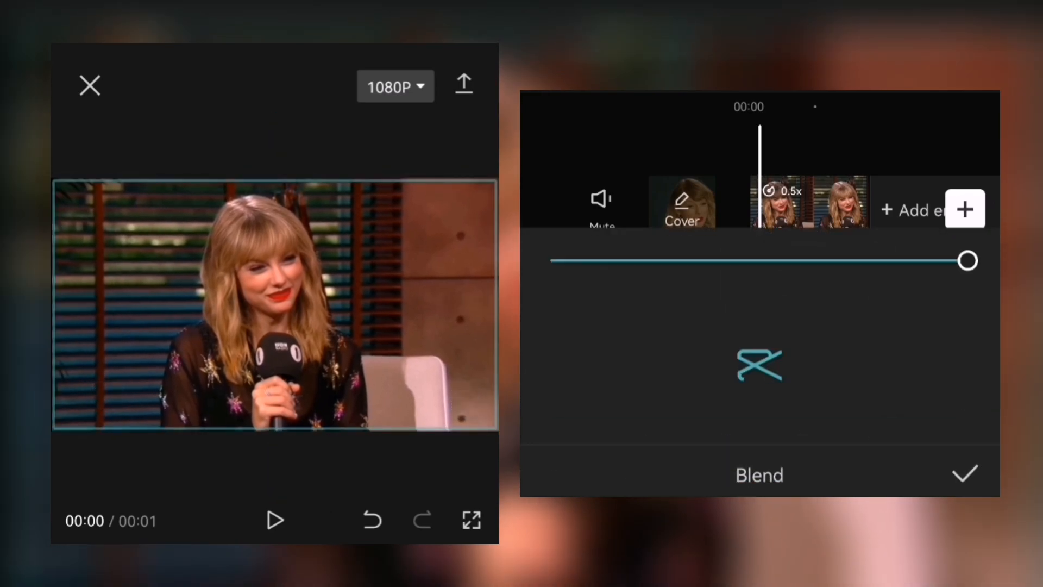
{"action": "left_click", "coordinate": [758, 475]}
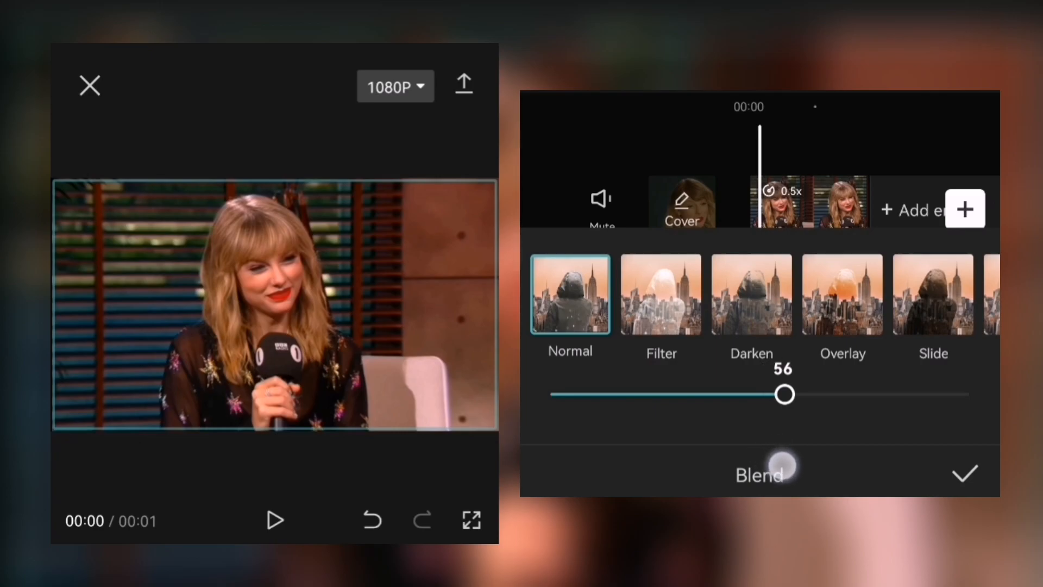
{"action": "left_click_drag", "start_coordinate": [784, 393], "coordinate": [781, 394]}
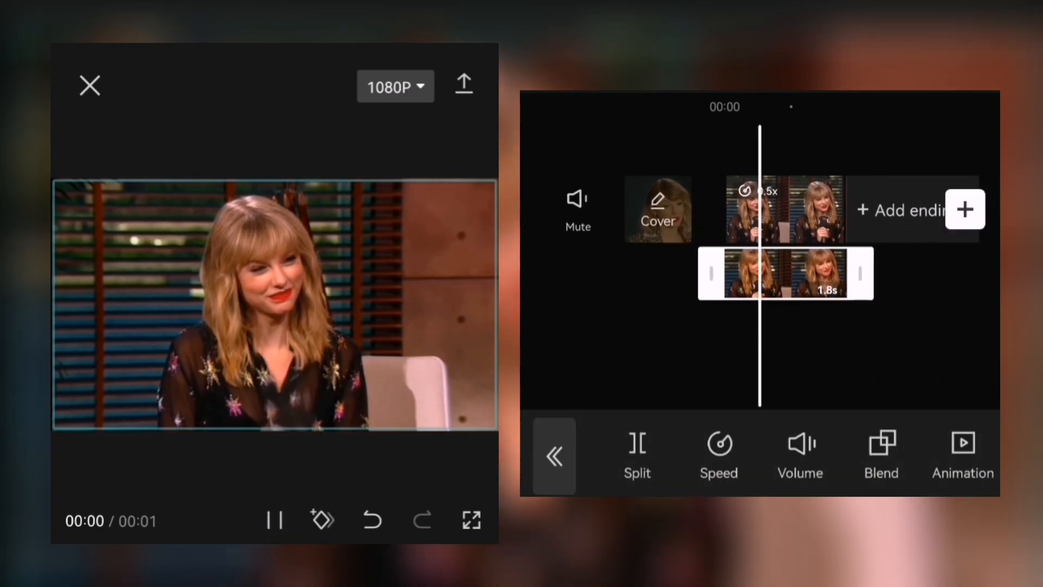
- Keyframe a zoom-in on the trimmed overlay and give it a Fade Out animation
{"action": "left_click", "coordinate": [273, 520]}
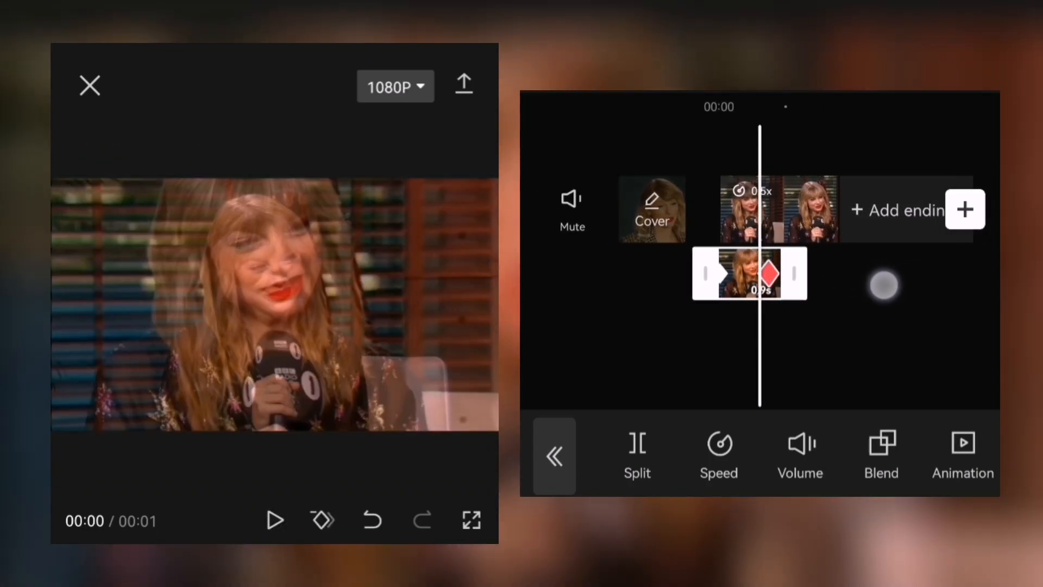
{"action": "left_click", "coordinate": [963, 456]}
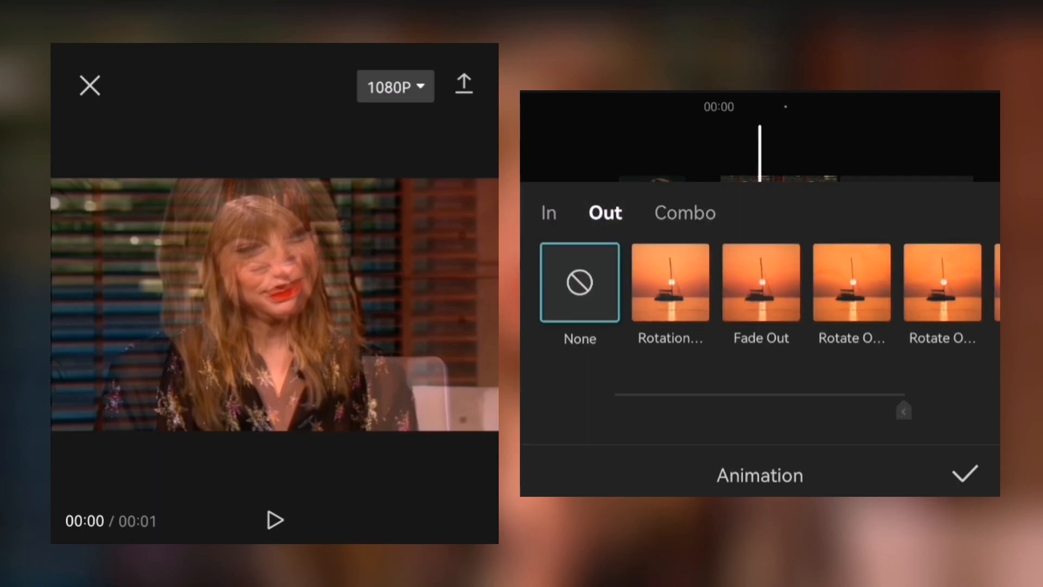
{"action": "left_click", "coordinate": [964, 473]}
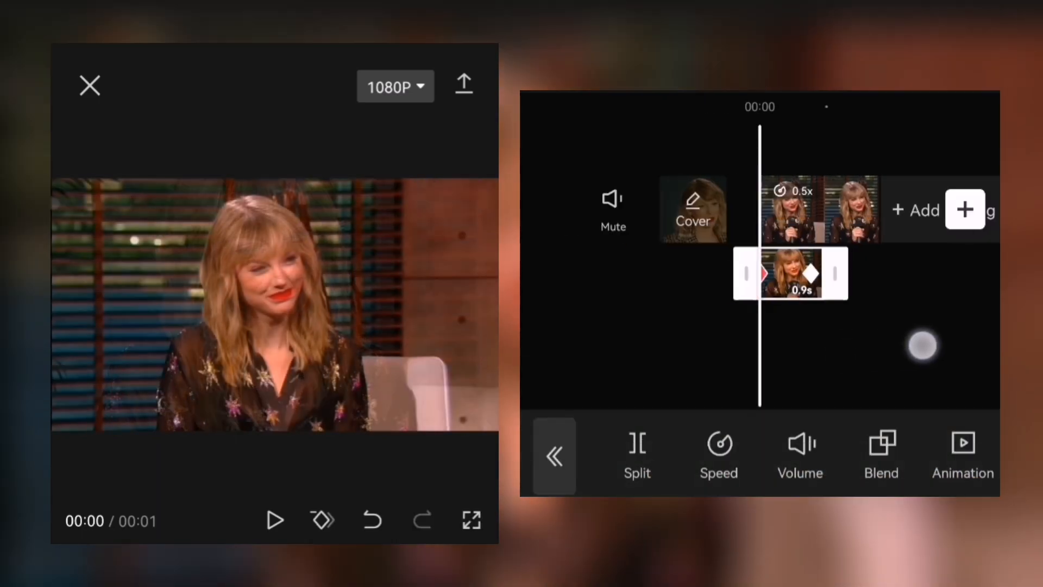
{"action": "left_click", "coordinate": [274, 520]}
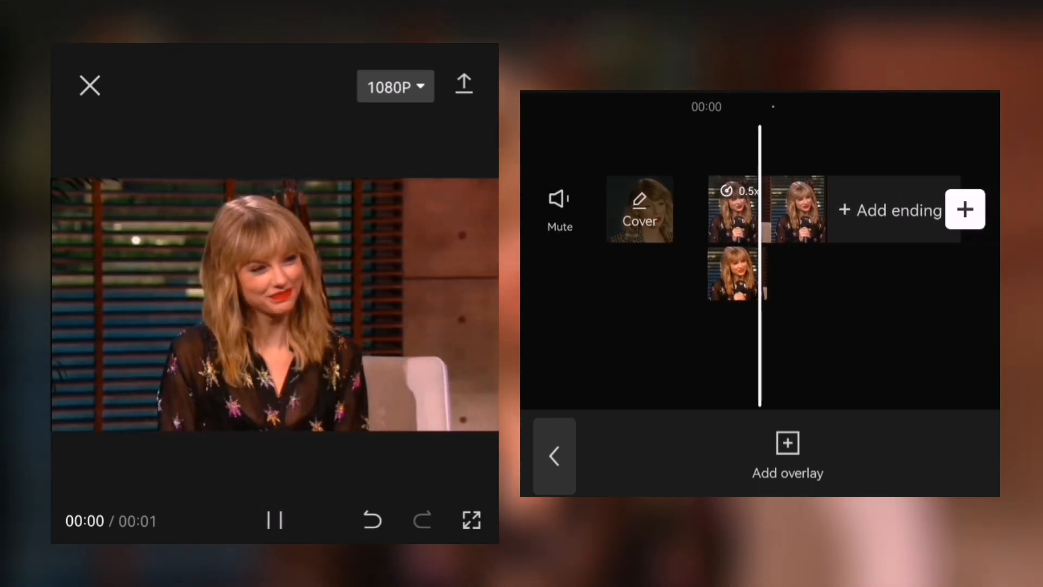
- Preview the result and export the finished edit
{"action": "left_click", "coordinate": [735, 272]}
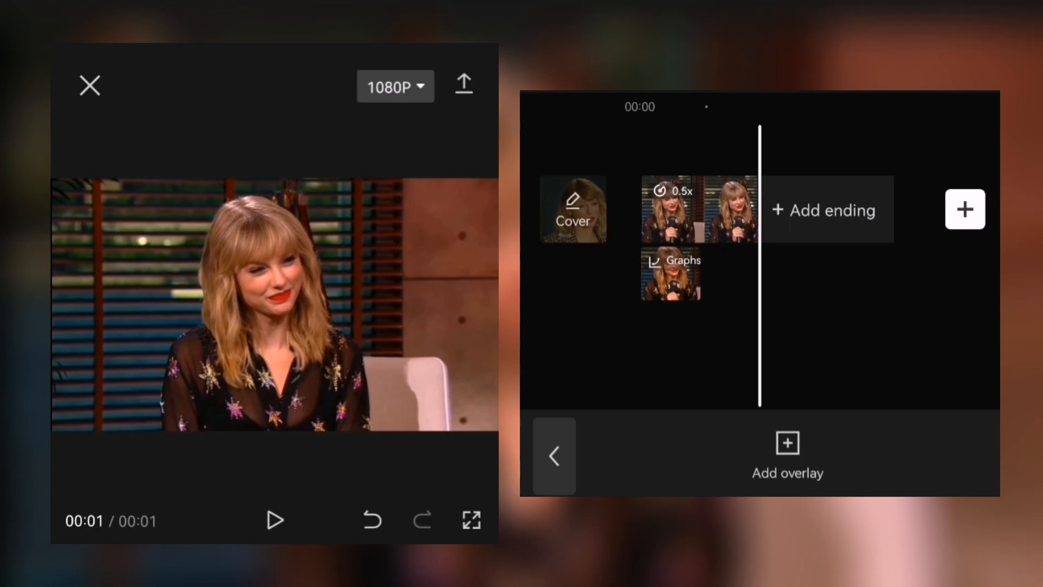
{"action": "left_click", "coordinate": [697, 225]}
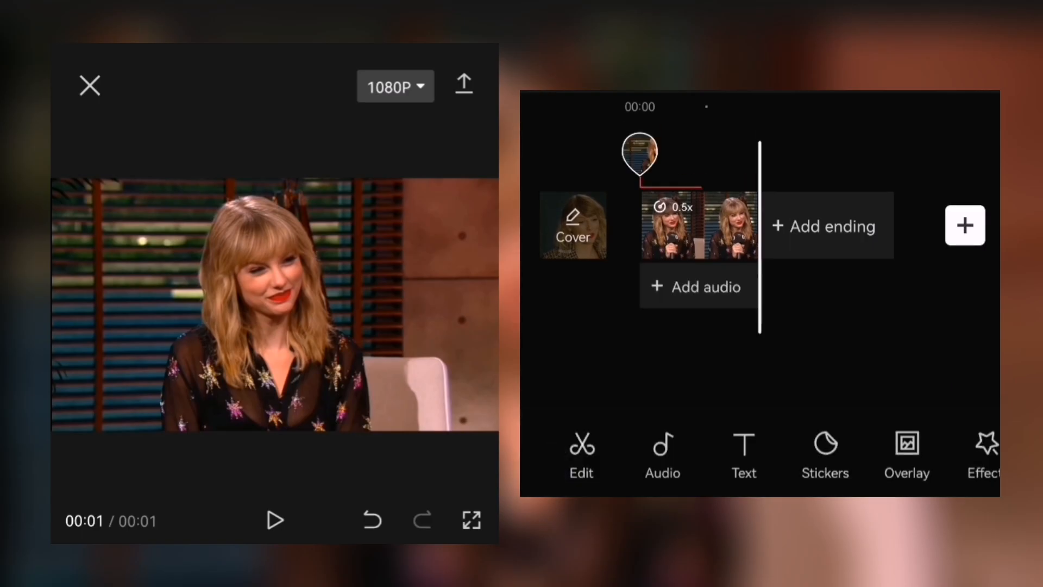
{"action": "left_click", "coordinate": [464, 84]}
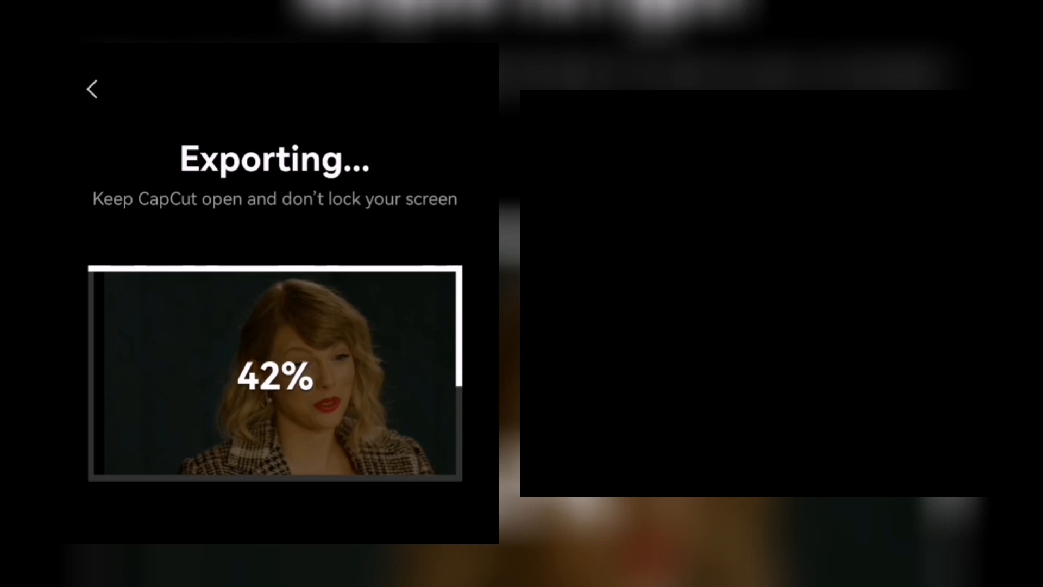